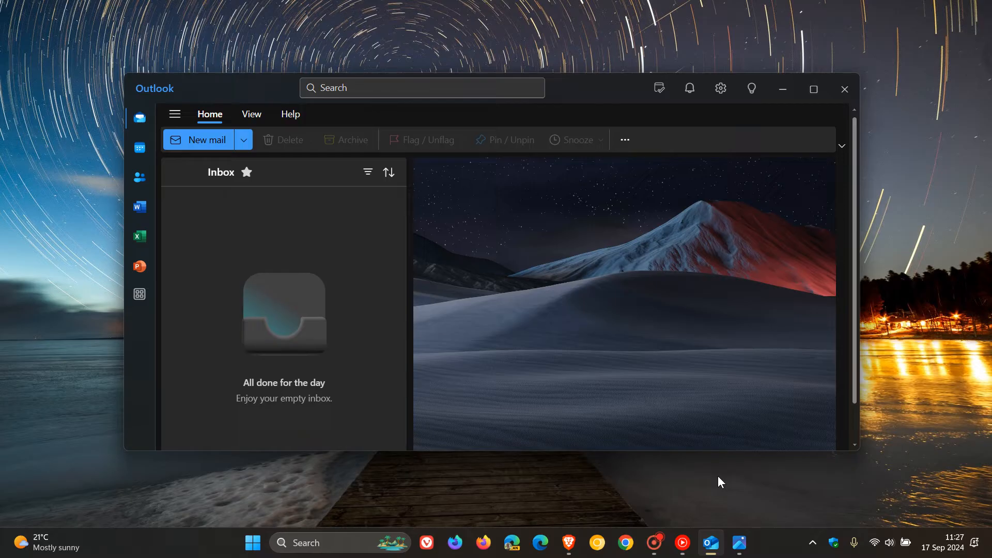
mouse_move(741, 543)
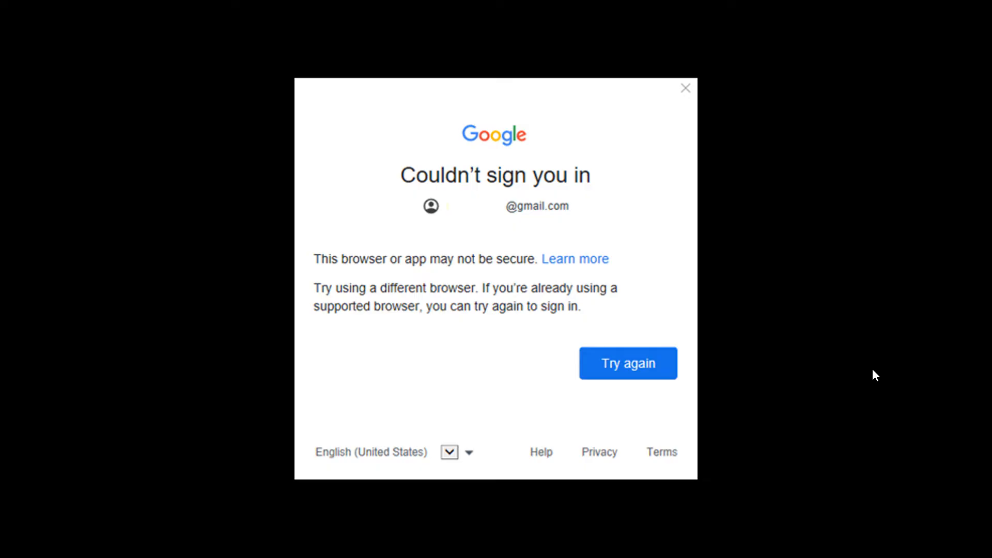
click(627, 363)
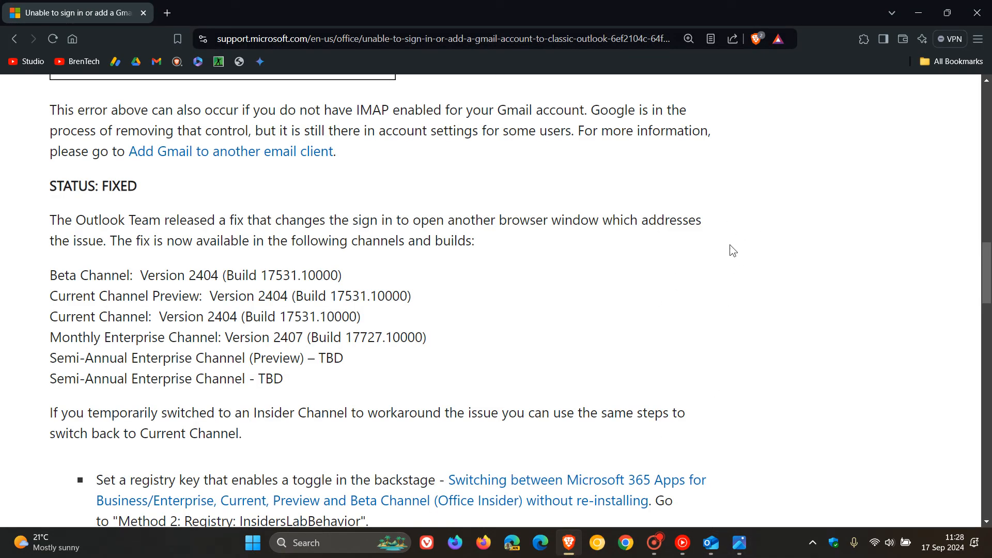
mouse_move(747, 241)
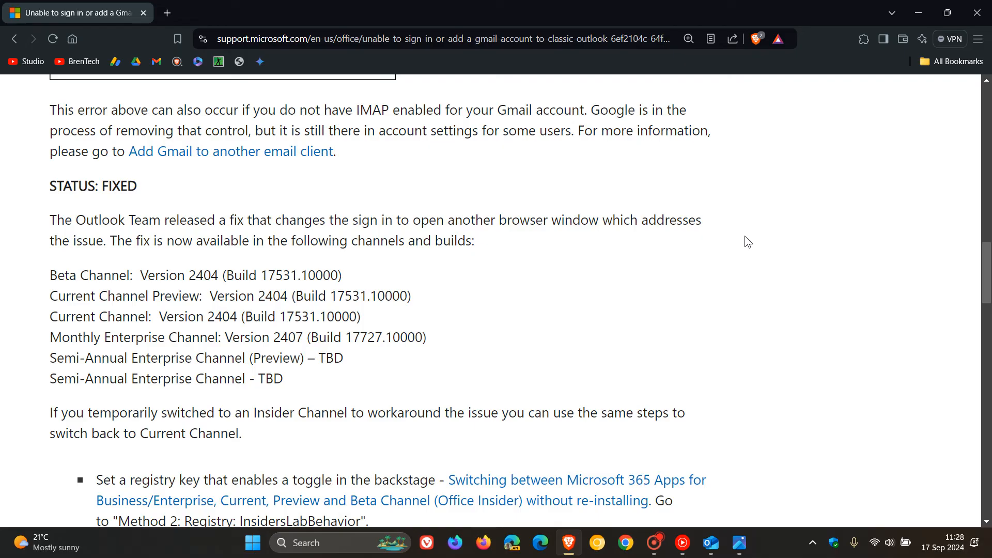
mouse_move(505, 256)
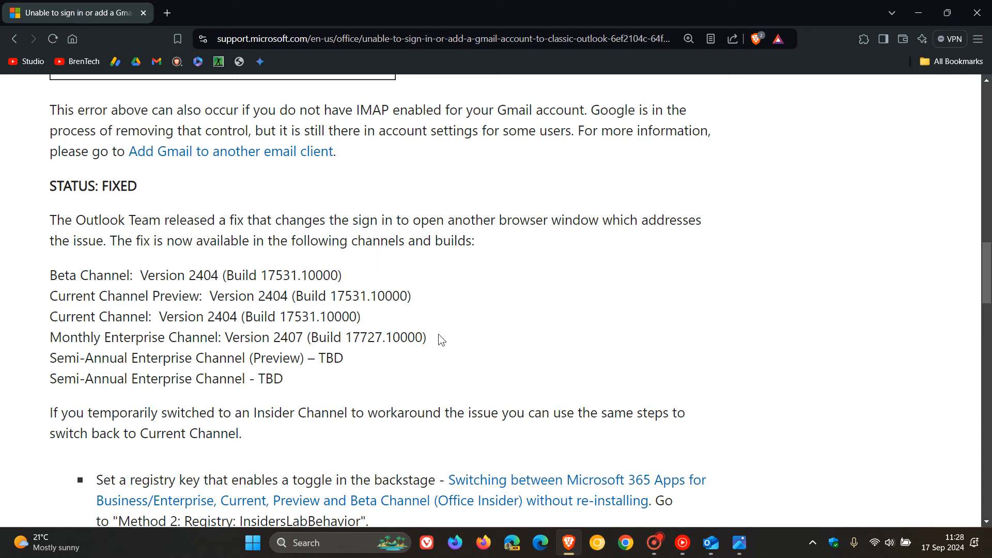
mouse_move(381, 393)
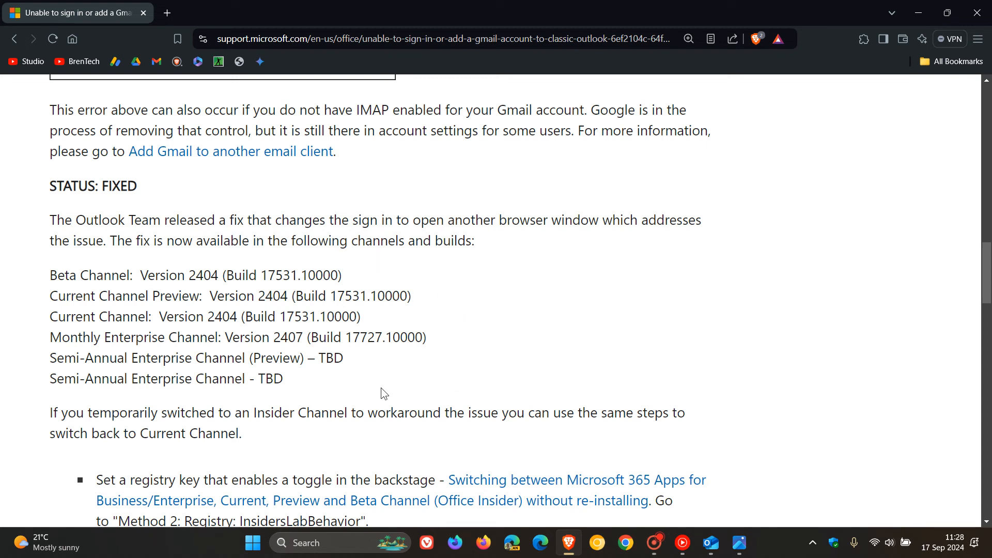
mouse_move(528, 314)
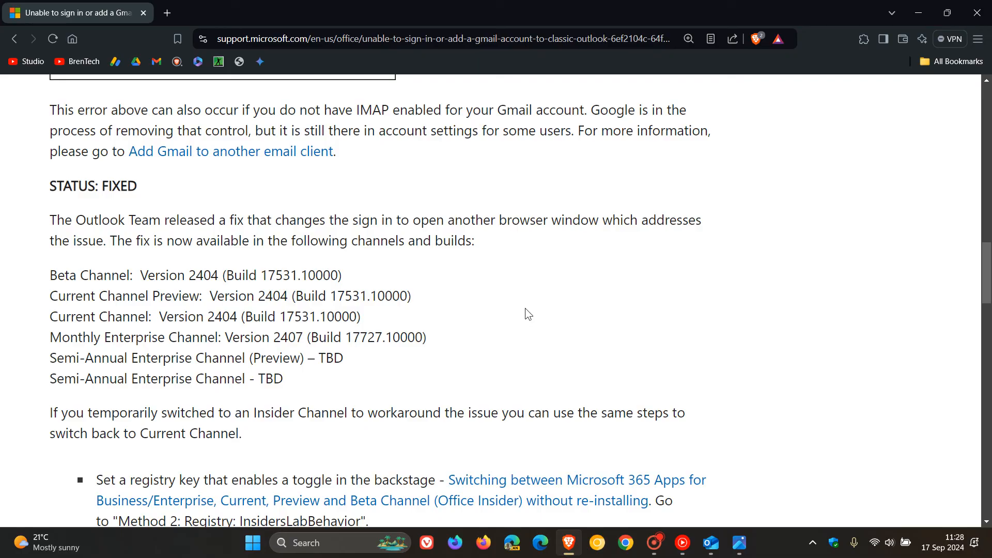
mouse_move(491, 288)
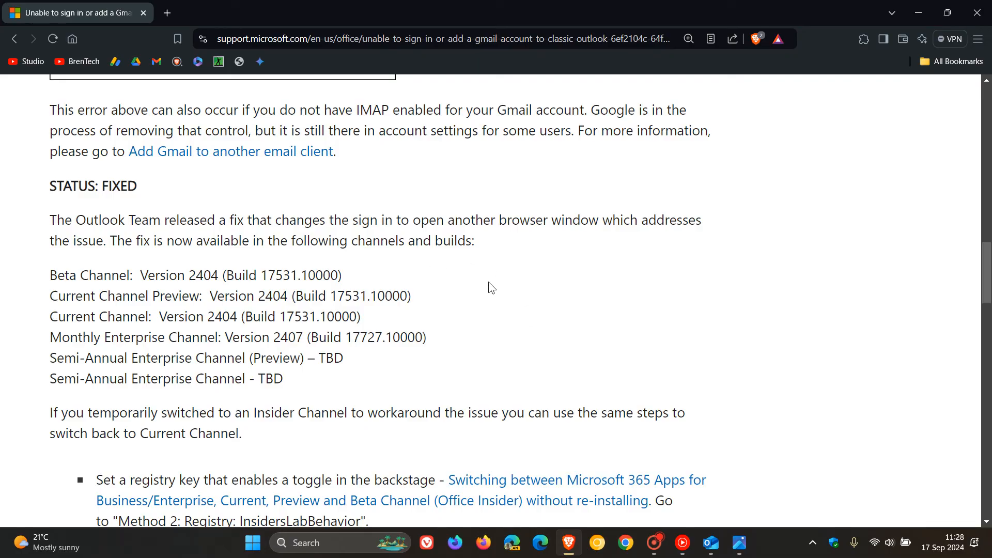
mouse_move(785, 336)
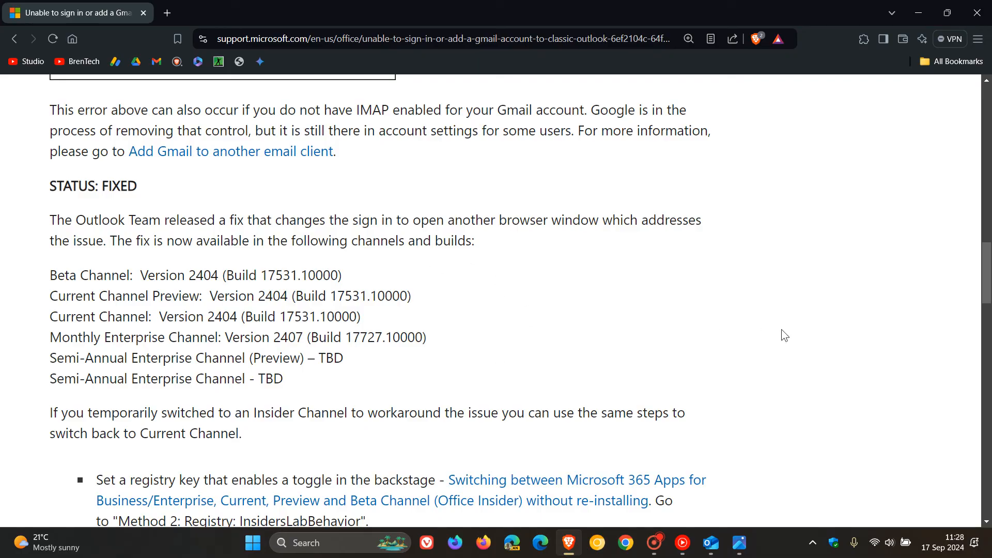